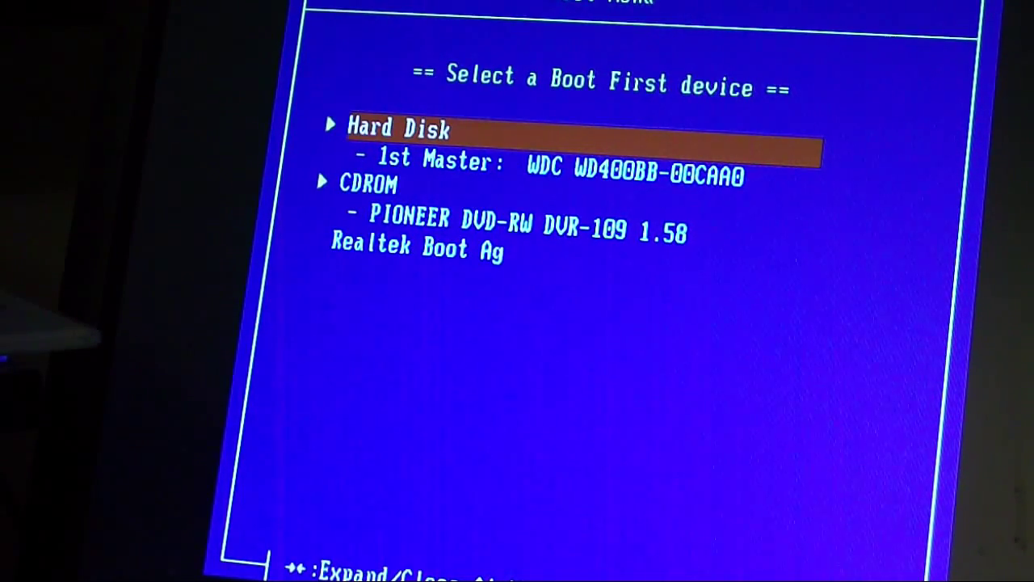
Step: Boot from the PIONEER DVD-RW DVR-109 drive in the BIOS Boot Menu
{"action": "key", "text": "down"}
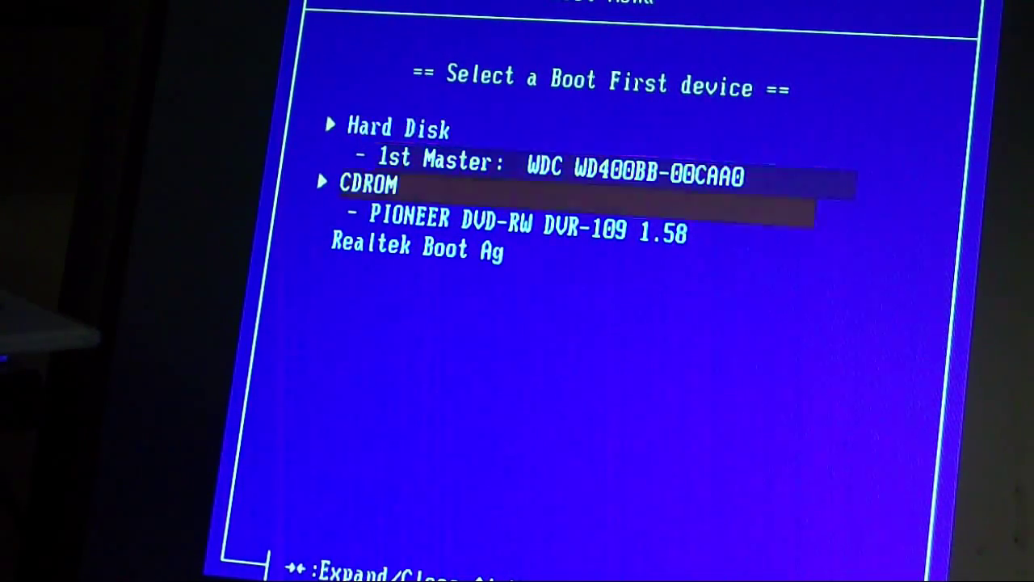
{"action": "key", "text": "down"}
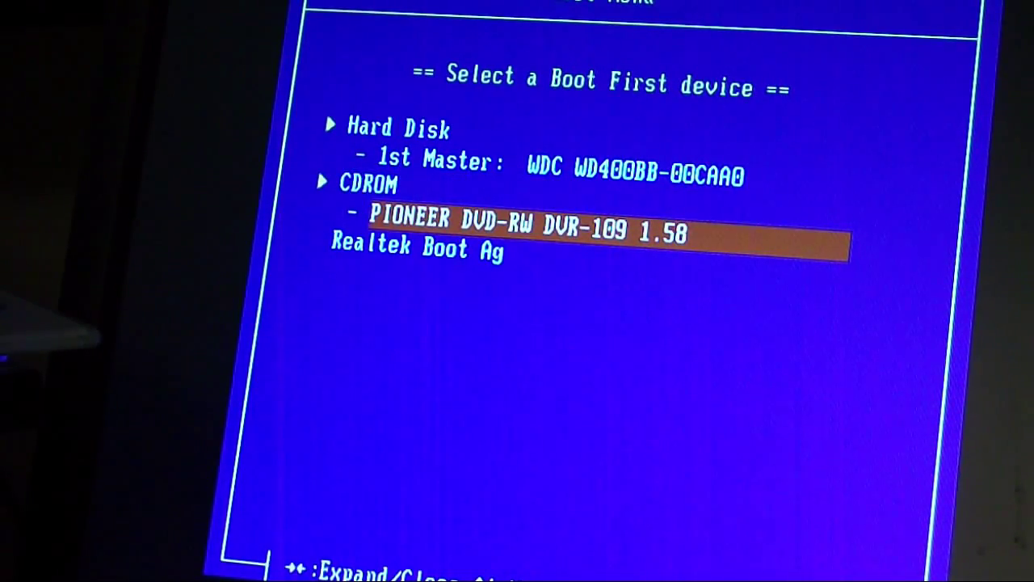
{"action": "key", "text": "enter"}
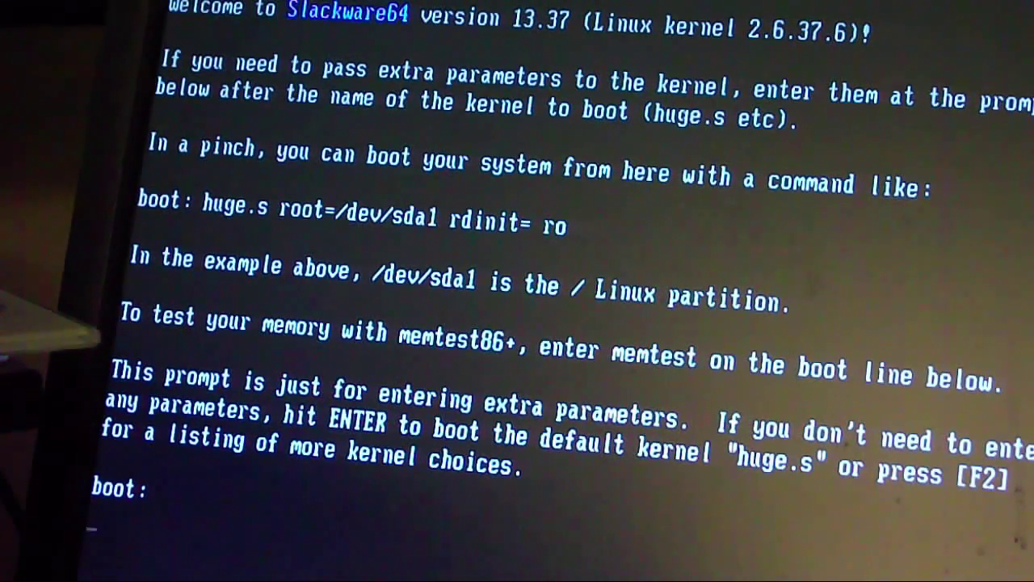
Step: Load the default huge.s kernel at the boot: prompt
{"action": "key", "text": "enter"}
{"action": "type", "text": "cfdisk"}
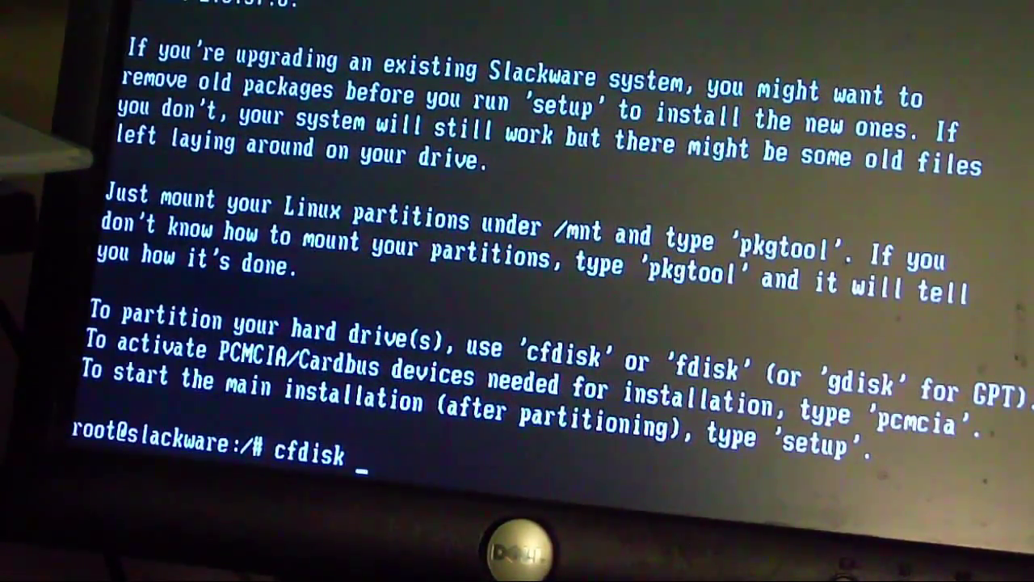
Step: Run cfdisk on /dev/sda and review the ext2, ext4 and swap partitions
{"action": "type", "text": "/dev/"}
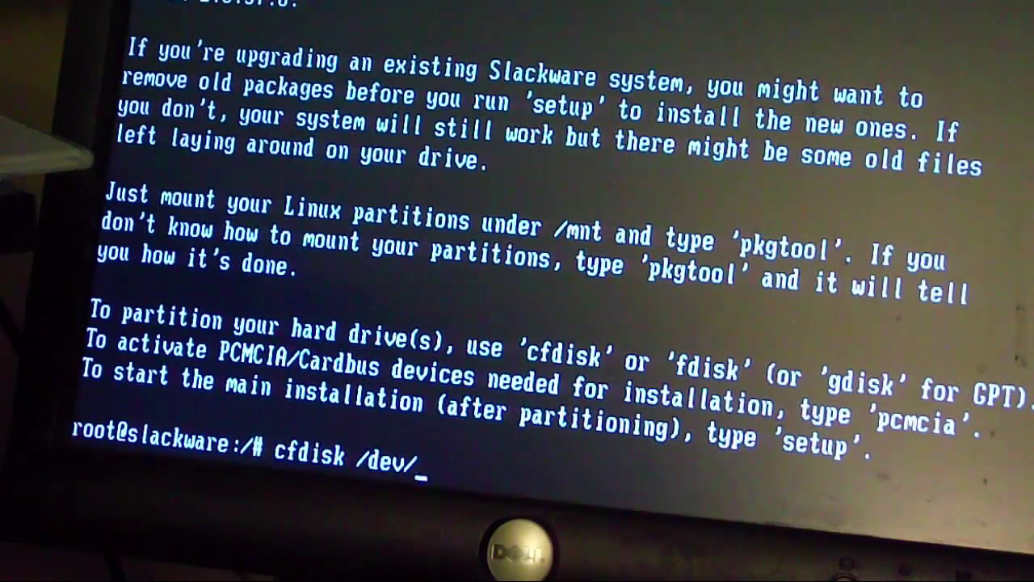
{"action": "type", "text": "sda"}
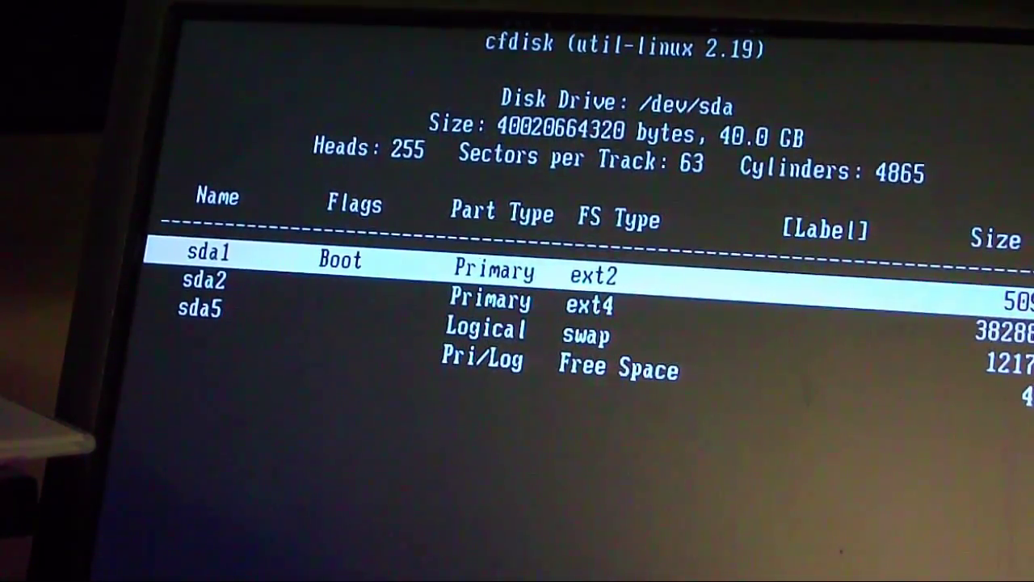
{"action": "key", "text": "Down"}
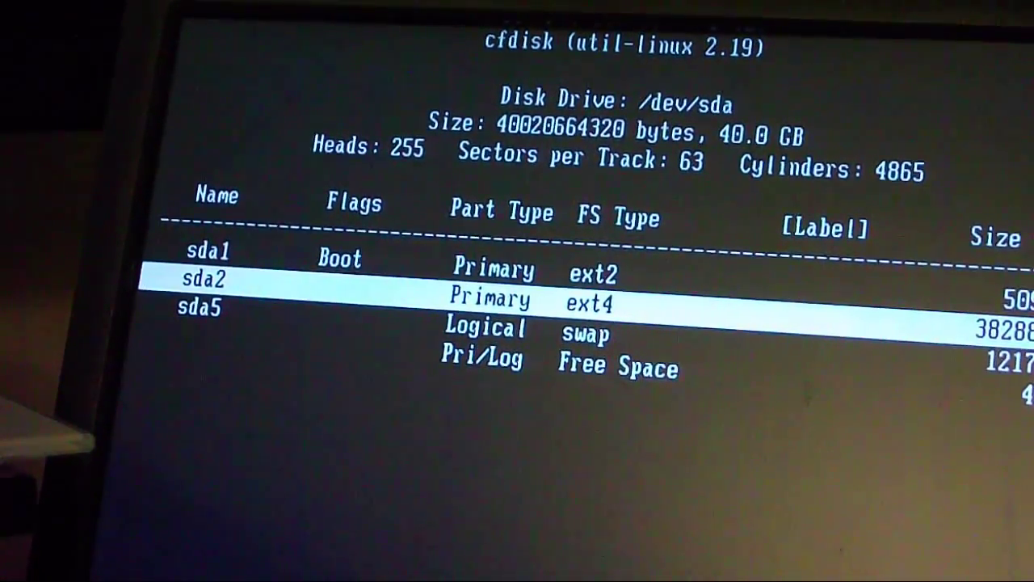
{"action": "key", "text": "Down"}
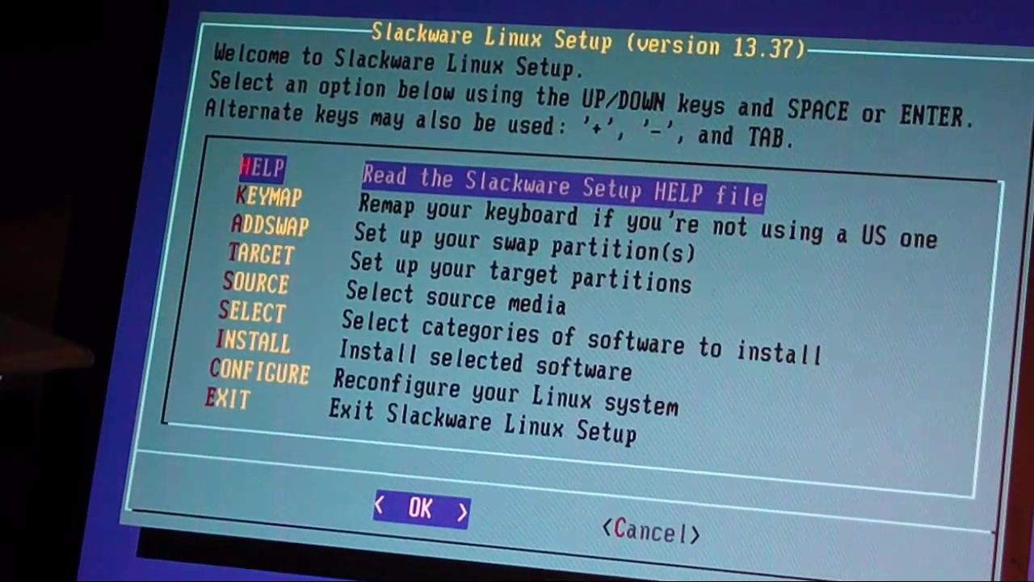
Step: Add /dev/sda5 as swap space through the ADDSWAP option
{"action": "key", "text": "Down"}
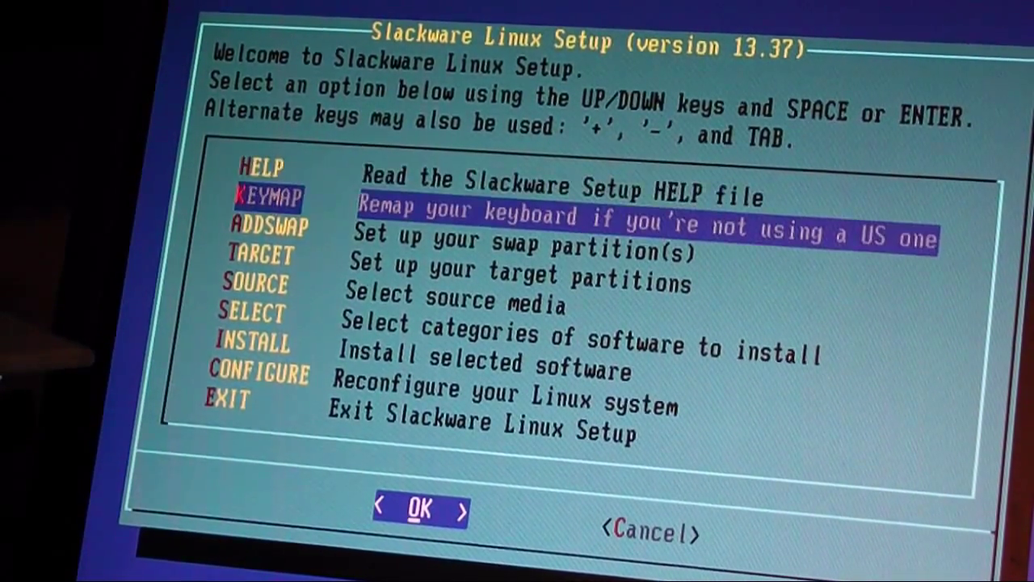
{"action": "key", "text": "Down"}
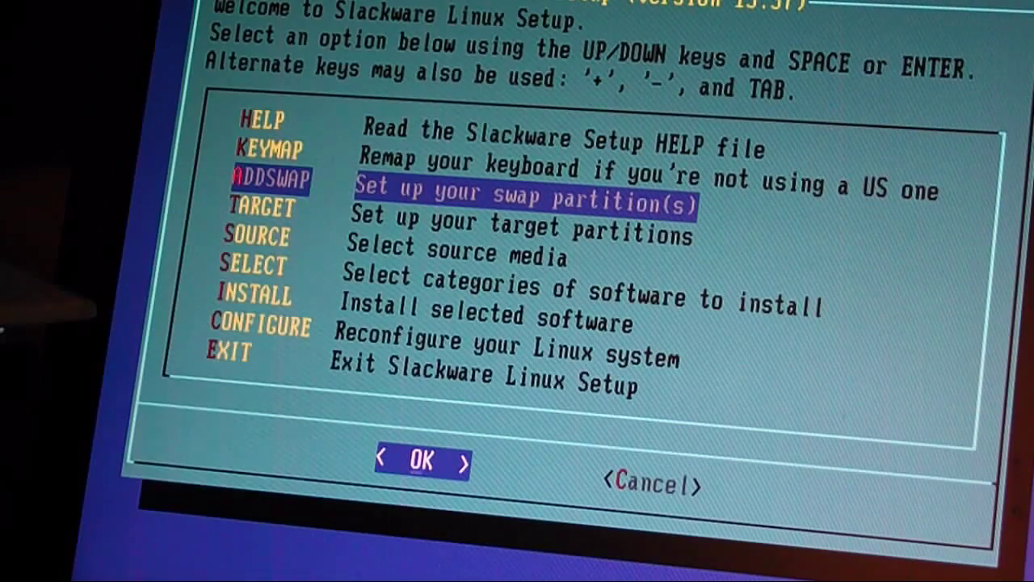
{"action": "left_click", "coordinate": [420, 460]}
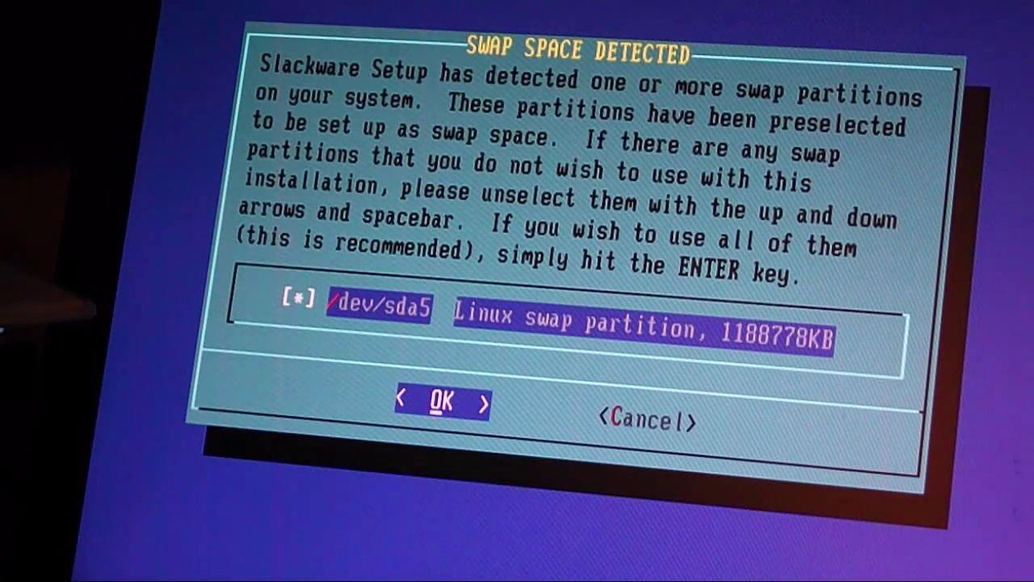
{"action": "left_click", "coordinate": [440, 402]}
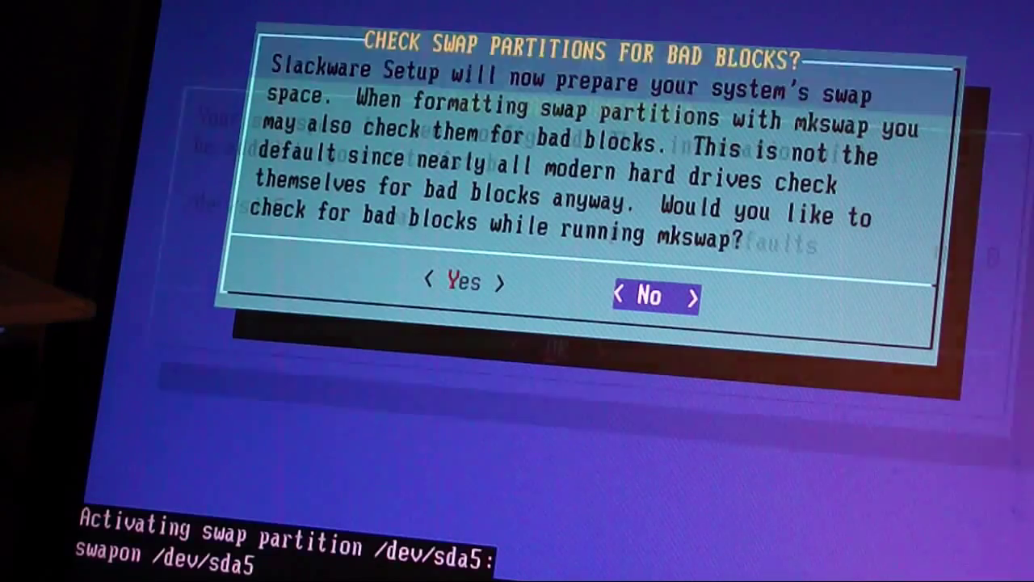
Step: Skip the bad-block check and format /dev/sda2 as the ext4 root partition
{"action": "left_click", "coordinate": [655, 297]}
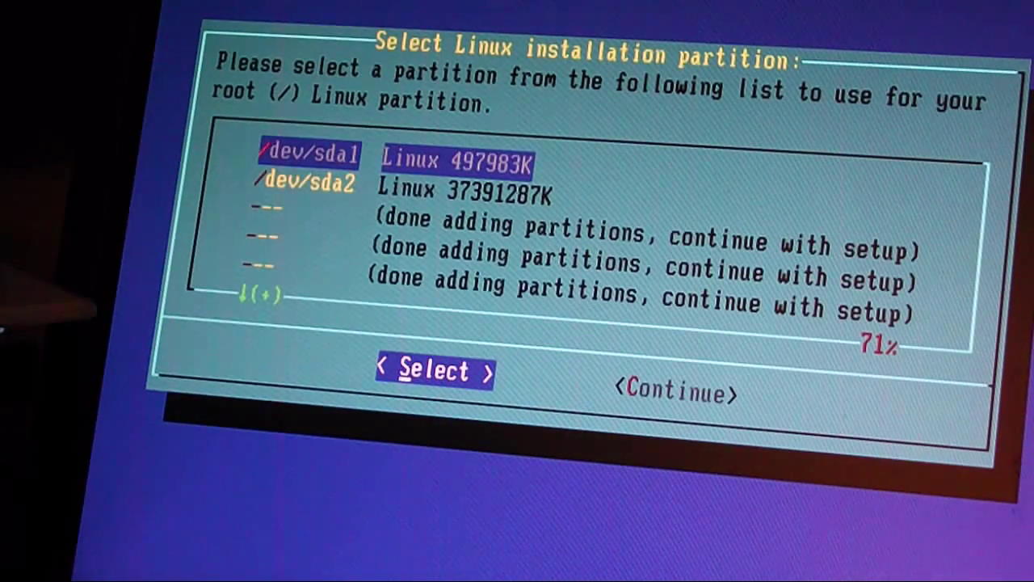
{"action": "key", "text": "Down"}
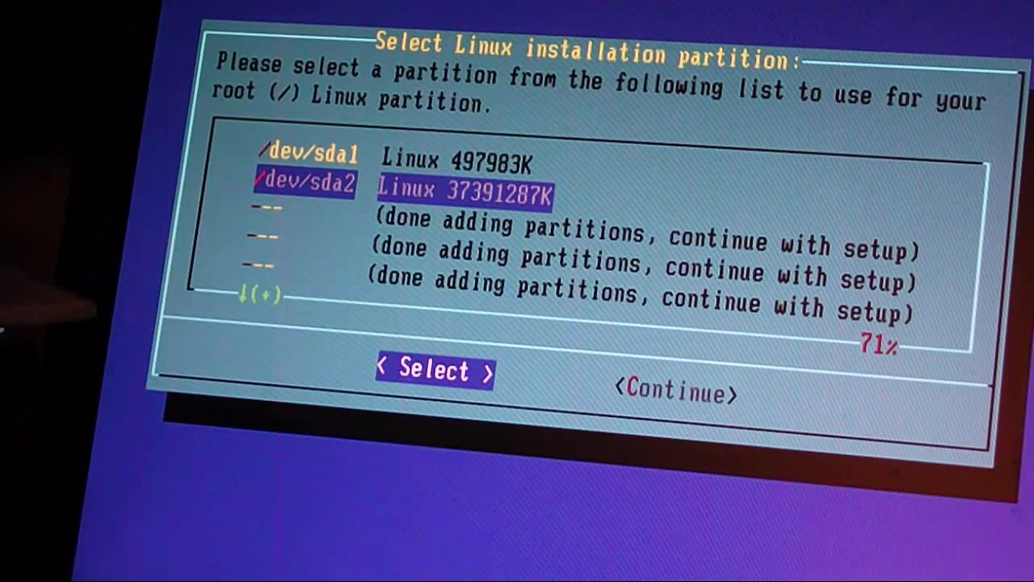
{"action": "left_click", "coordinate": [434, 371]}
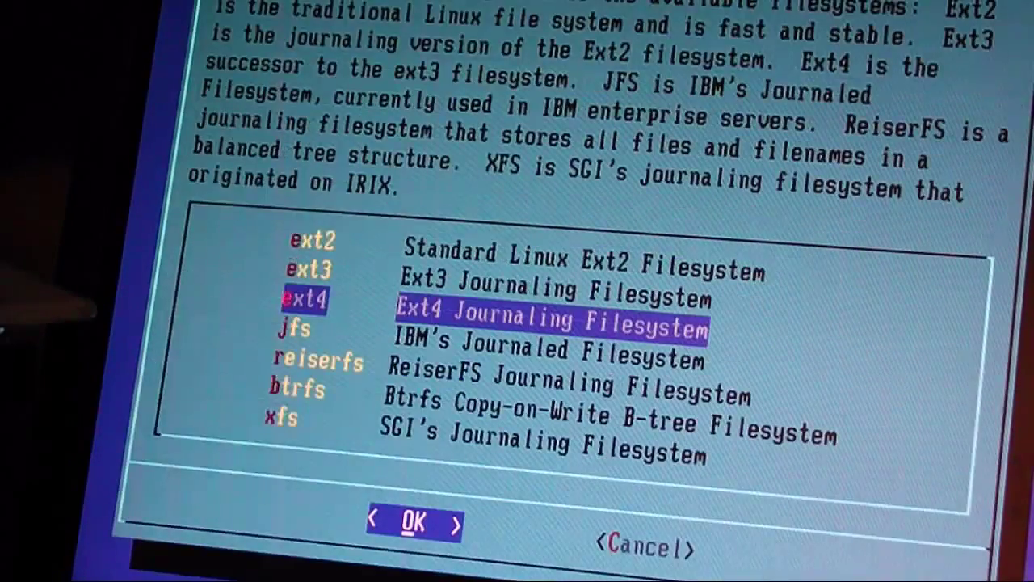
{"action": "left_click", "coordinate": [413, 522]}
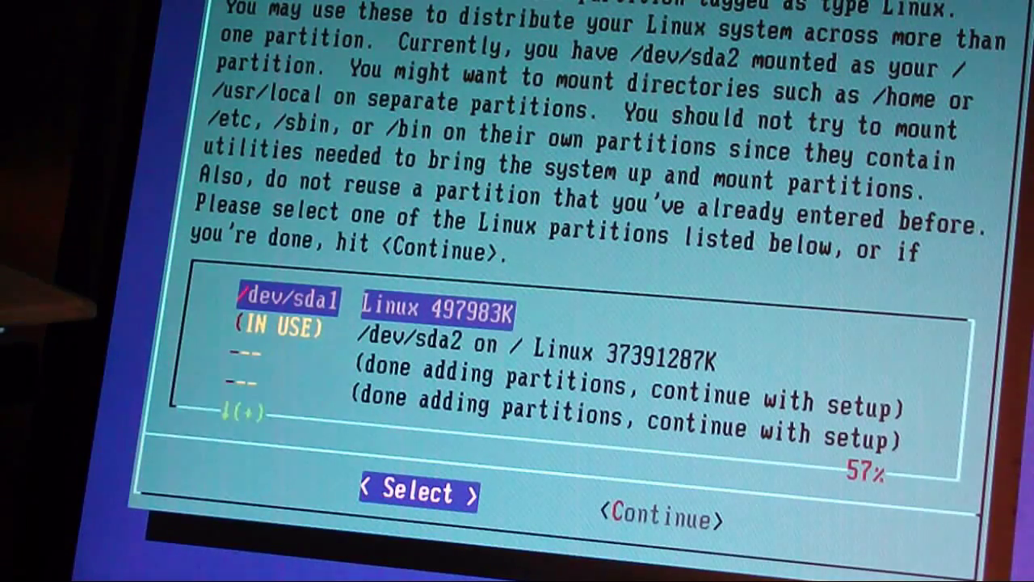
Step: Quick-format /dev/sda1 as ext2 and mount it at /boot
{"action": "left_click", "coordinate": [418, 493]}
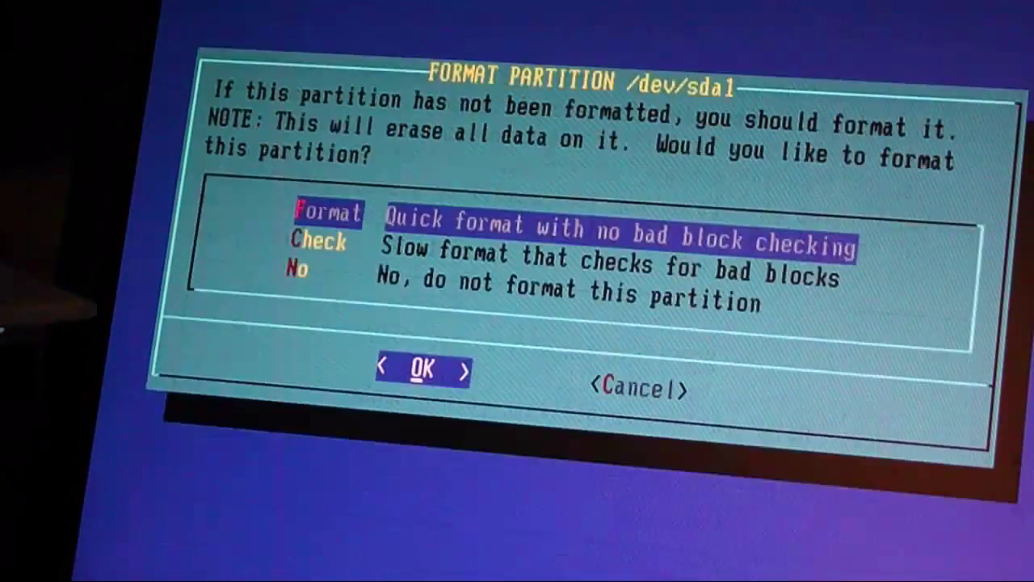
{"action": "left_click", "coordinate": [421, 369]}
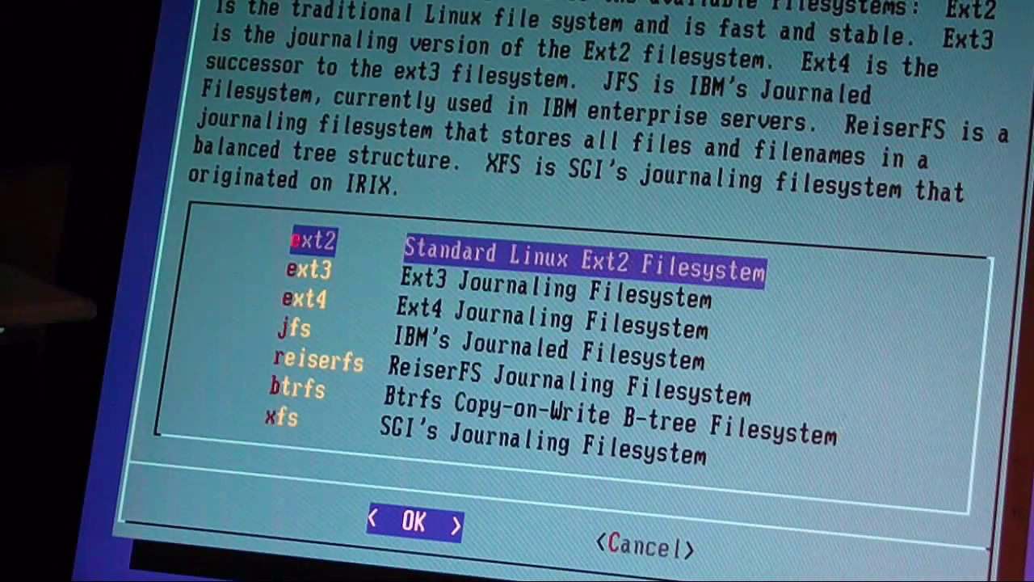
{"action": "left_click", "coordinate": [413, 522]}
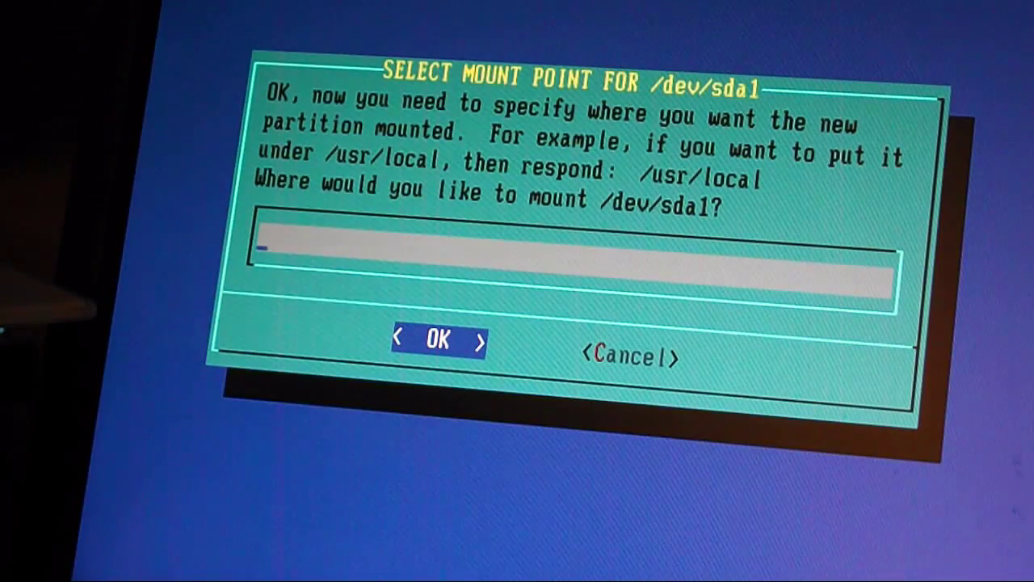
{"action": "type", "text": "/boo"}
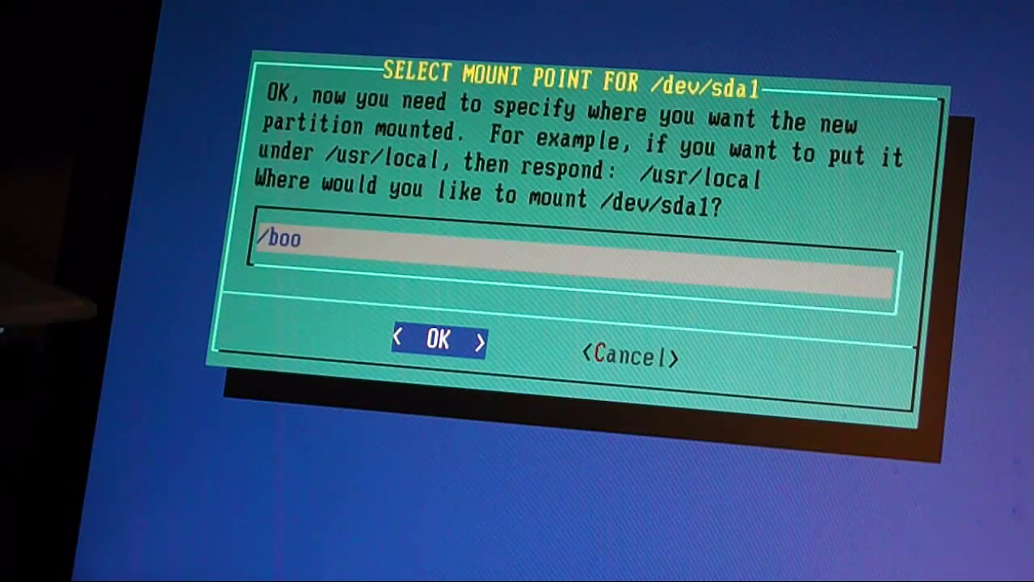
{"action": "type", "text": "t"}
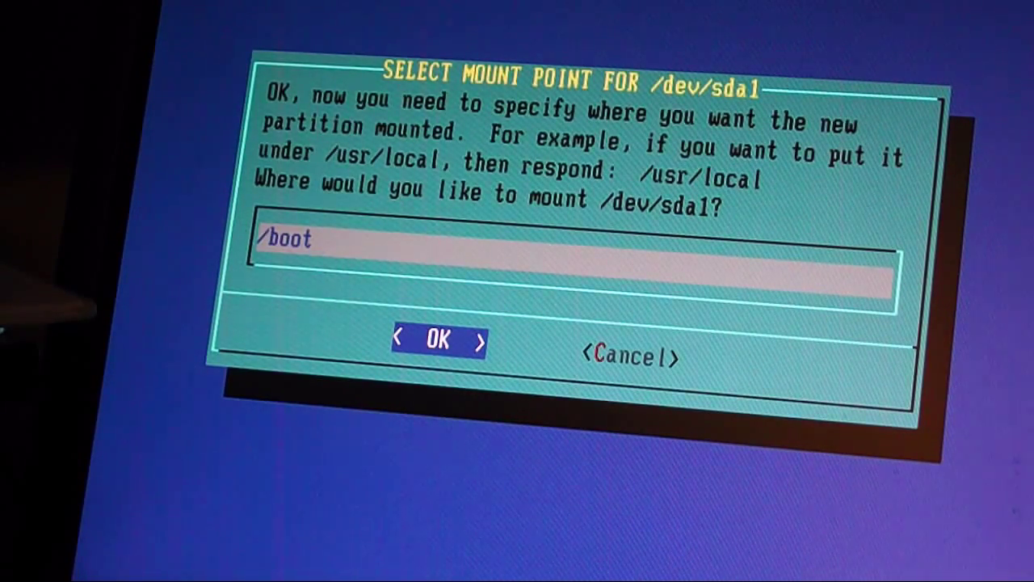
{"action": "left_click", "coordinate": [438, 338]}
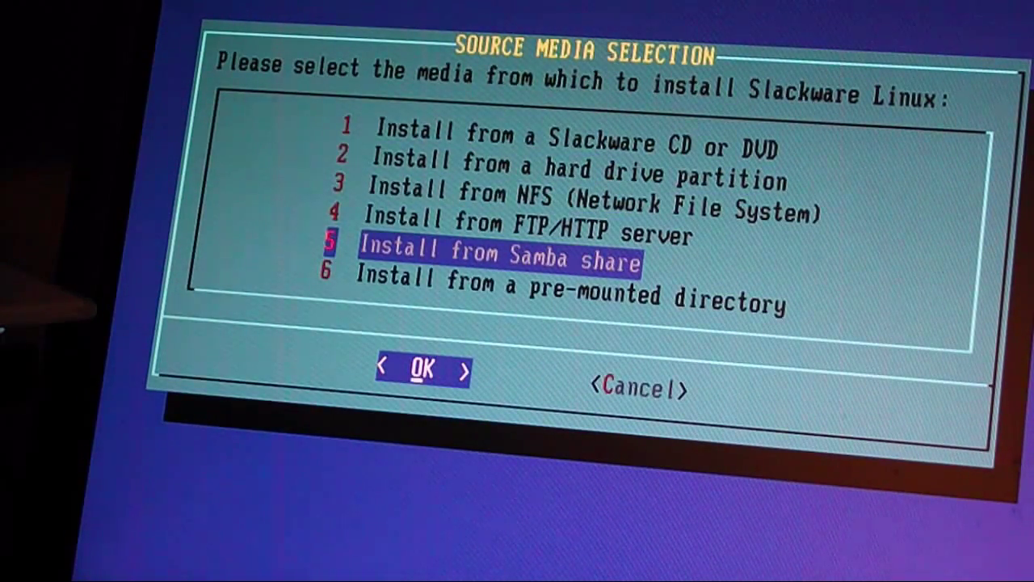
Step: Set IP address 192.168.1.1 with netmask 255.255.255.0 and answer the gateway prompt
{"action": "left_click", "coordinate": [420, 369]}
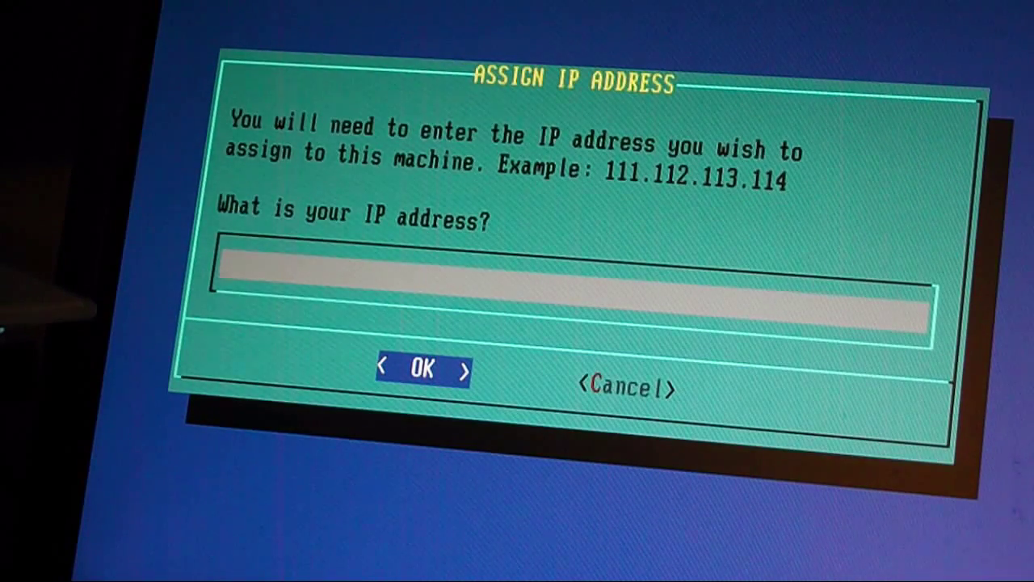
{"action": "left_click", "coordinate": [226, 275]}
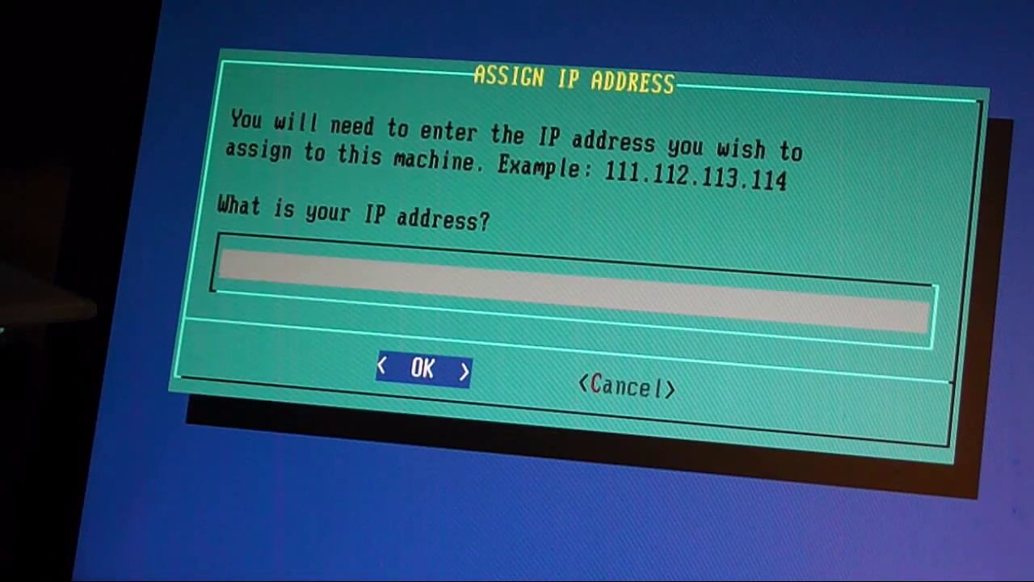
{"action": "left_click", "coordinate": [234, 275]}
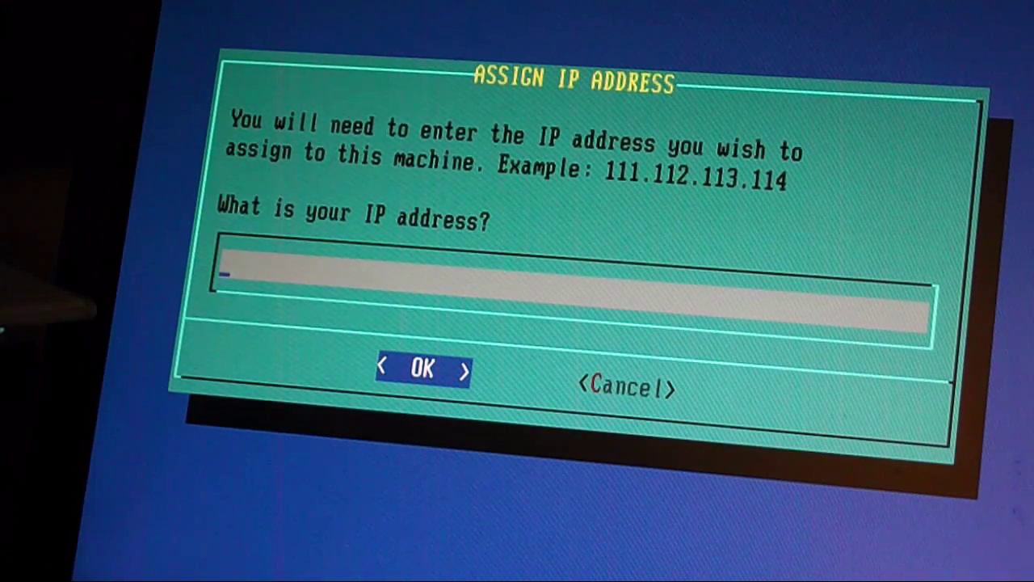
{"action": "type", "text": "192"}
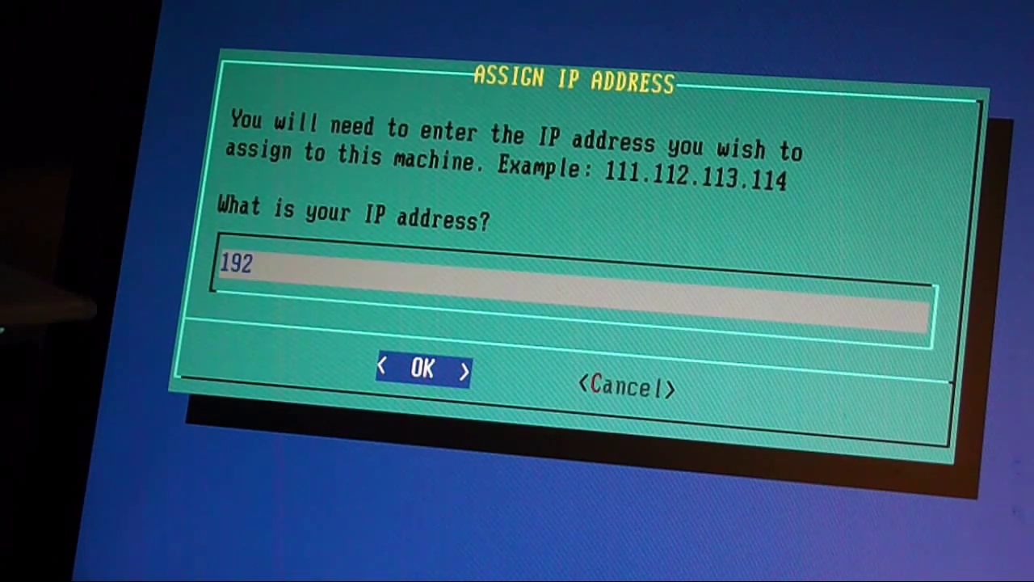
{"action": "type", "text": ".168.1"}
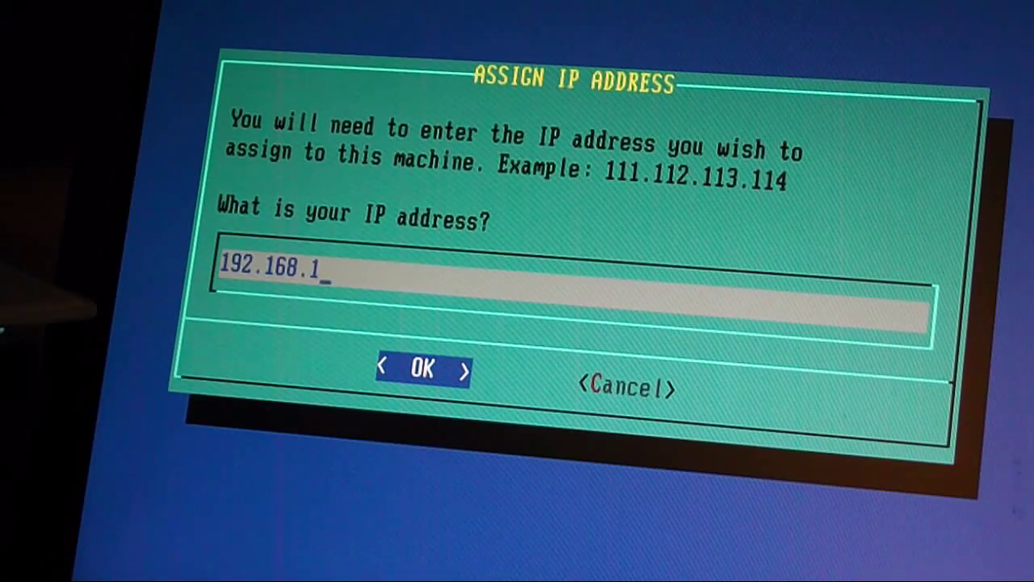
{"action": "type", "text": ".1"}
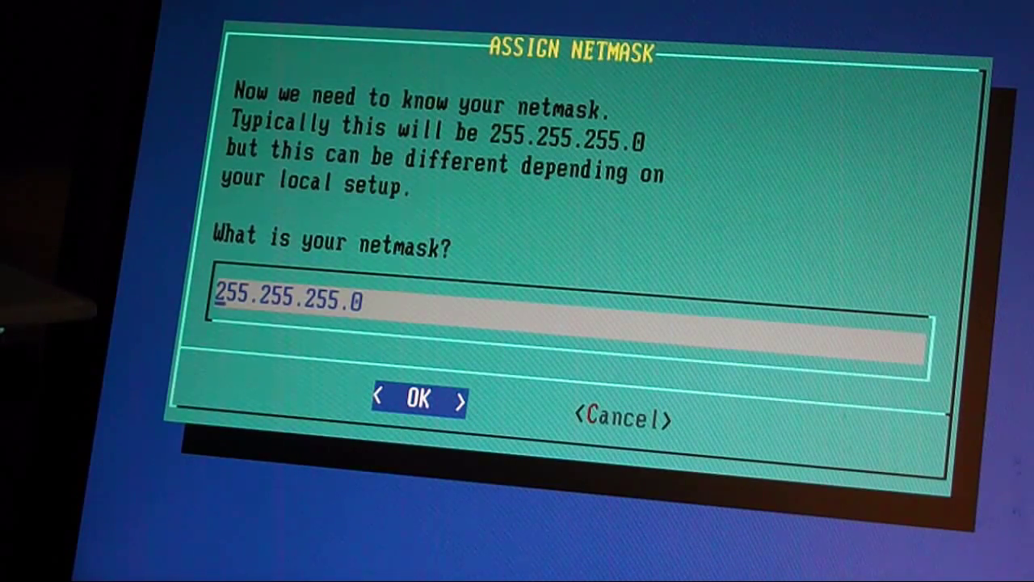
{"action": "left_click", "coordinate": [417, 400]}
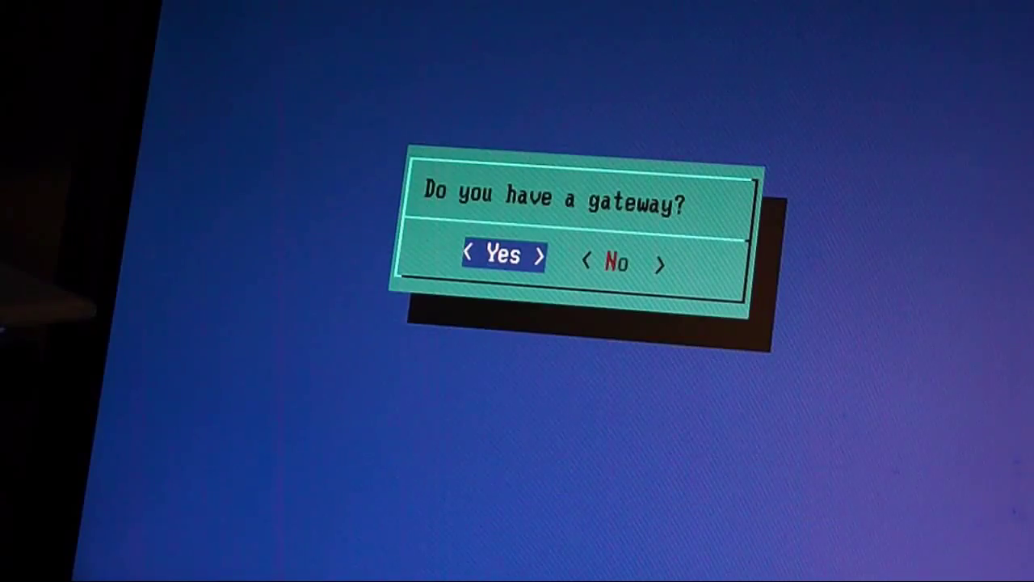
{"action": "key", "text": "Right"}
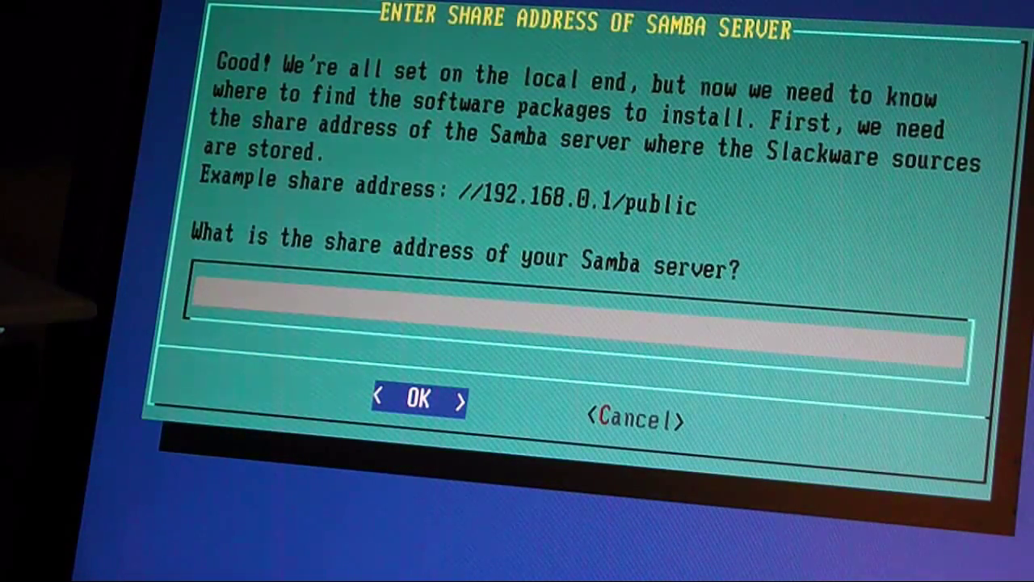
Step: Use Samba share //192.168.1.2/slack_share/ with source directory slackware64
{"action": "type", "text": "//"}
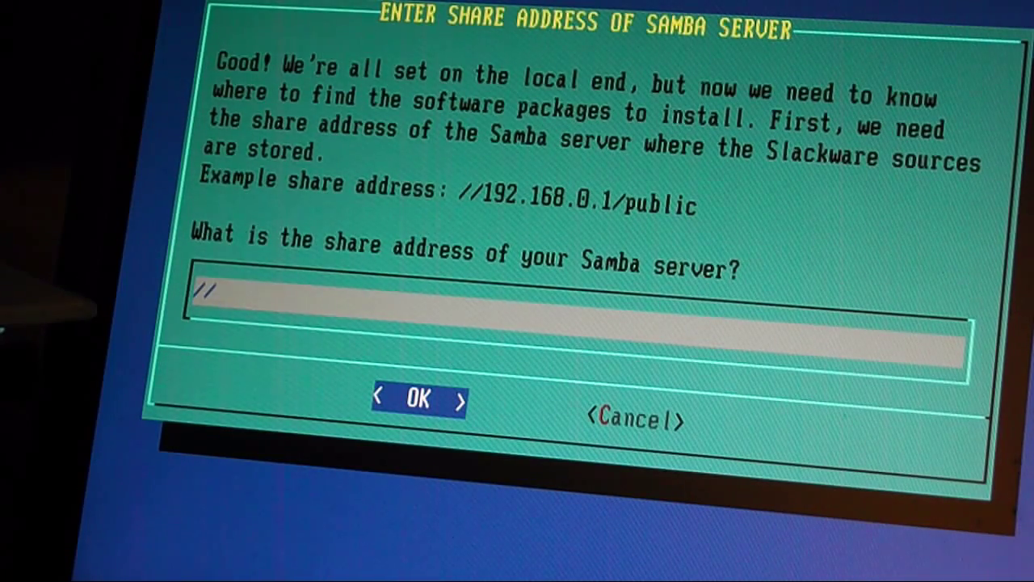
{"action": "type", "text": "192.1"}
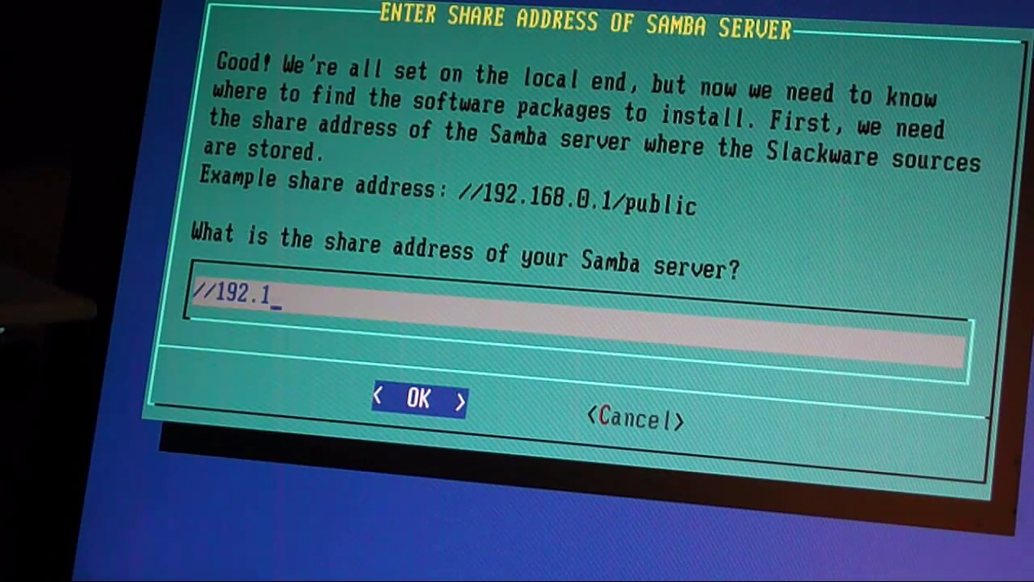
{"action": "type", "text": "68.1.2"}
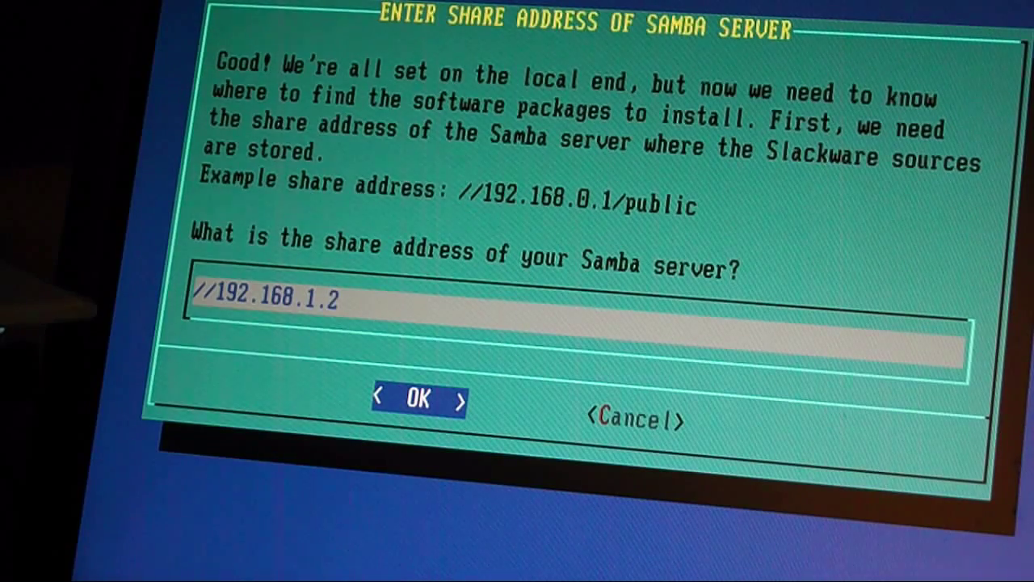
{"action": "type", "text": "/"}
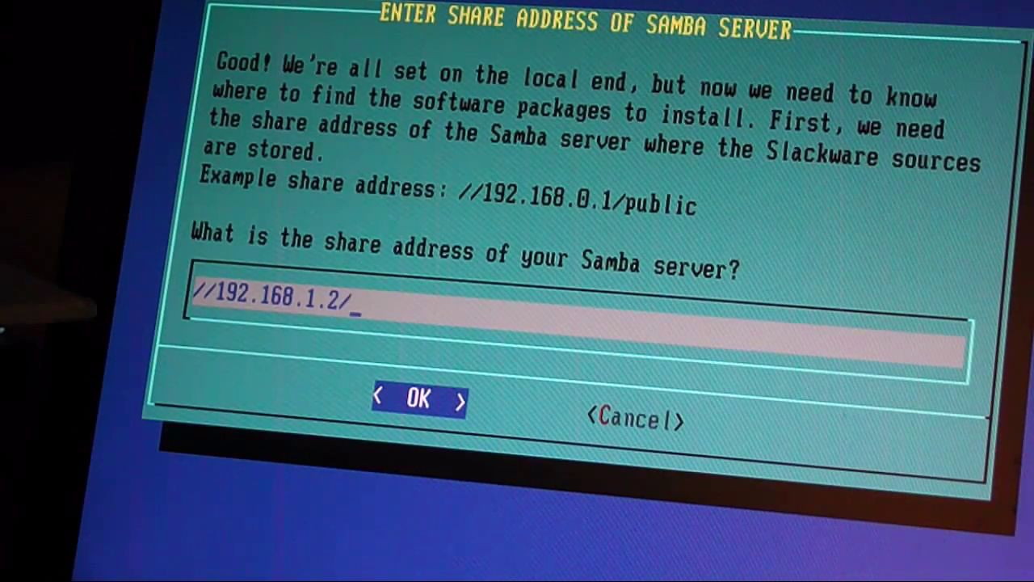
{"action": "type", "text": "slac"}
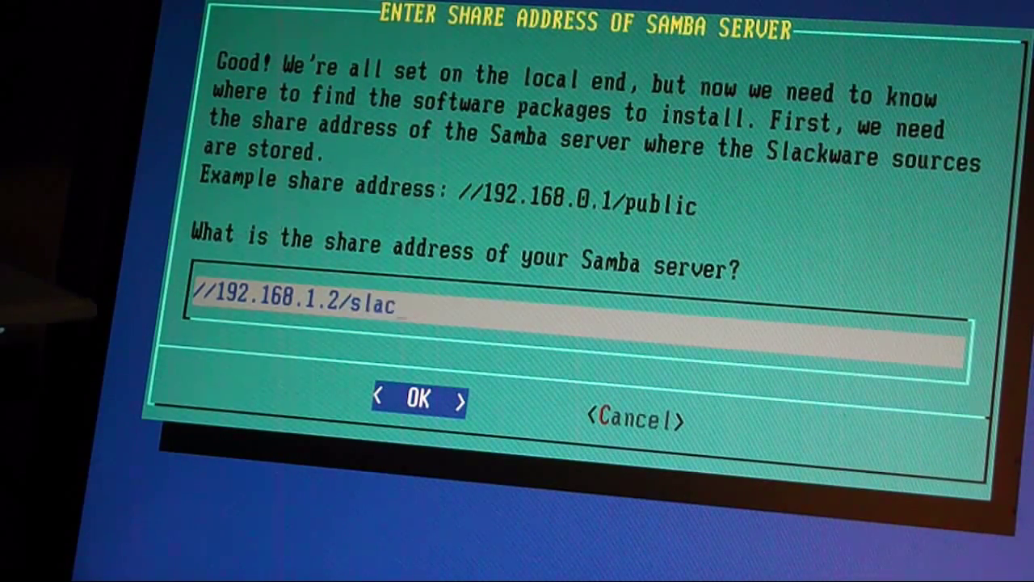
{"action": "type", "text": "k_share"}
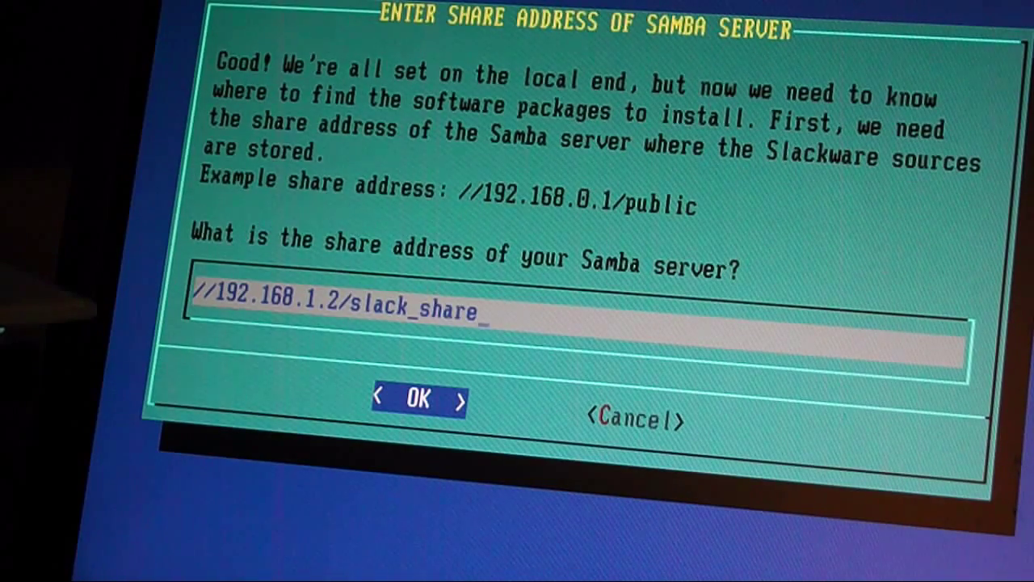
{"action": "type", "text": "/"}
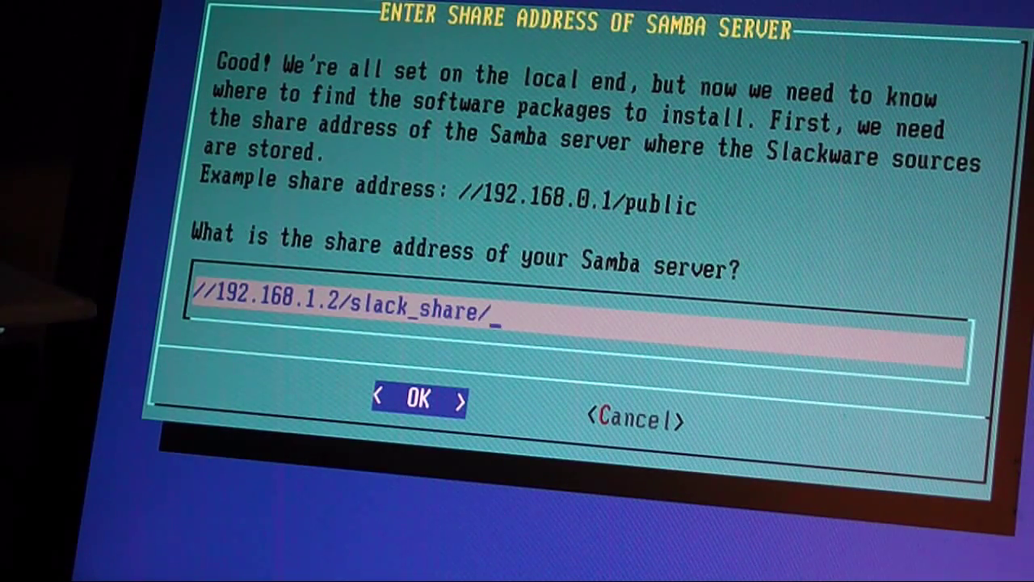
{"action": "left_click", "coordinate": [417, 400]}
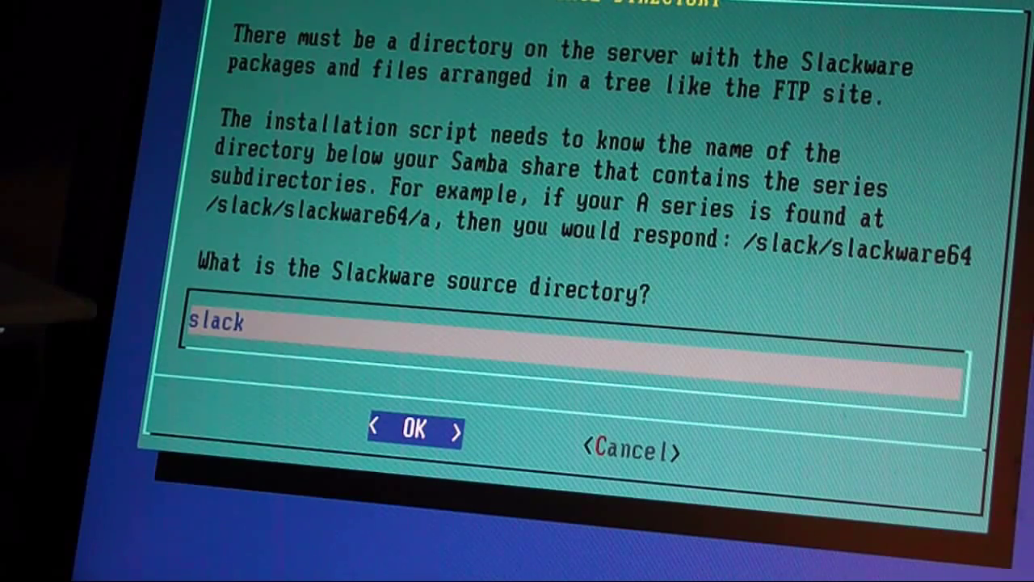
{"action": "type", "text": "ware64"}
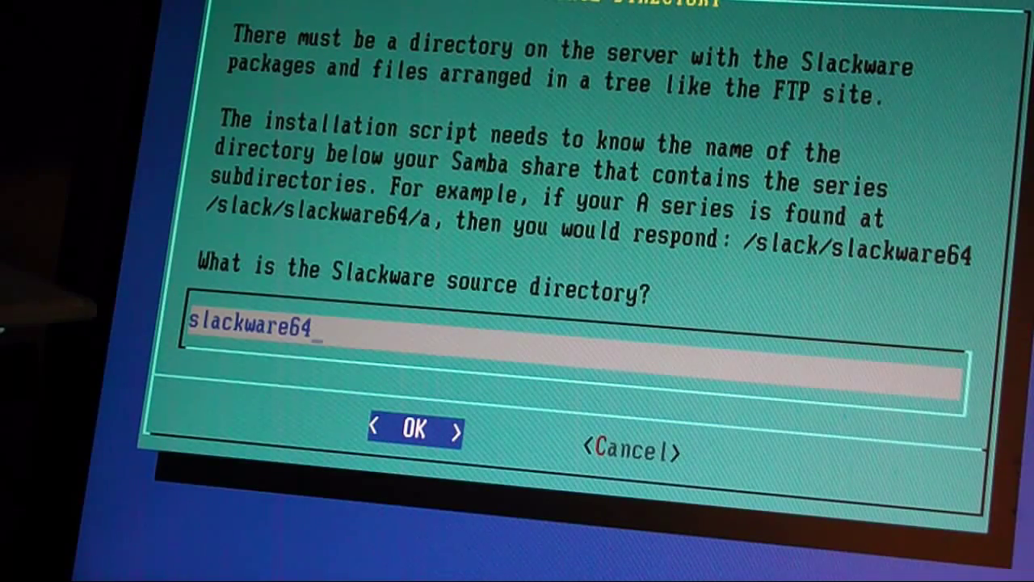
{"action": "left_click", "coordinate": [414, 429]}
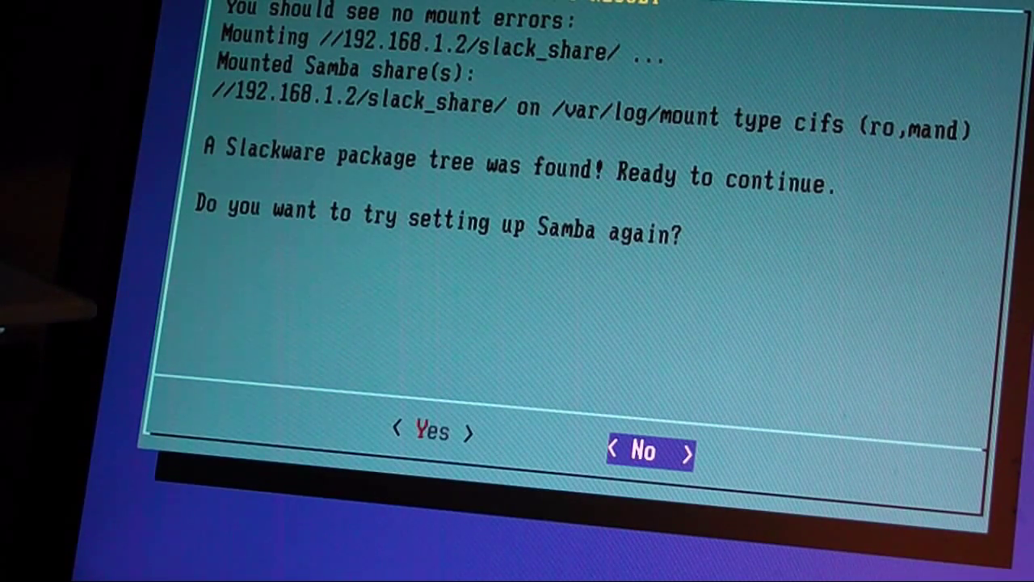
Step: Decline retrying Samba, keep the preselected series, and install in full mode
{"action": "left_click", "coordinate": [649, 452]}
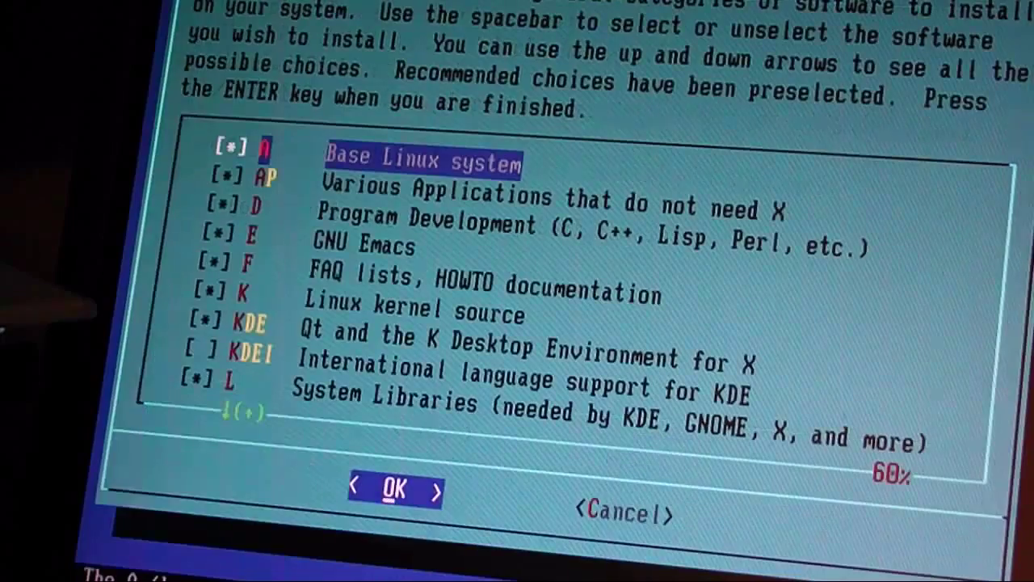
{"action": "key", "text": "down"}
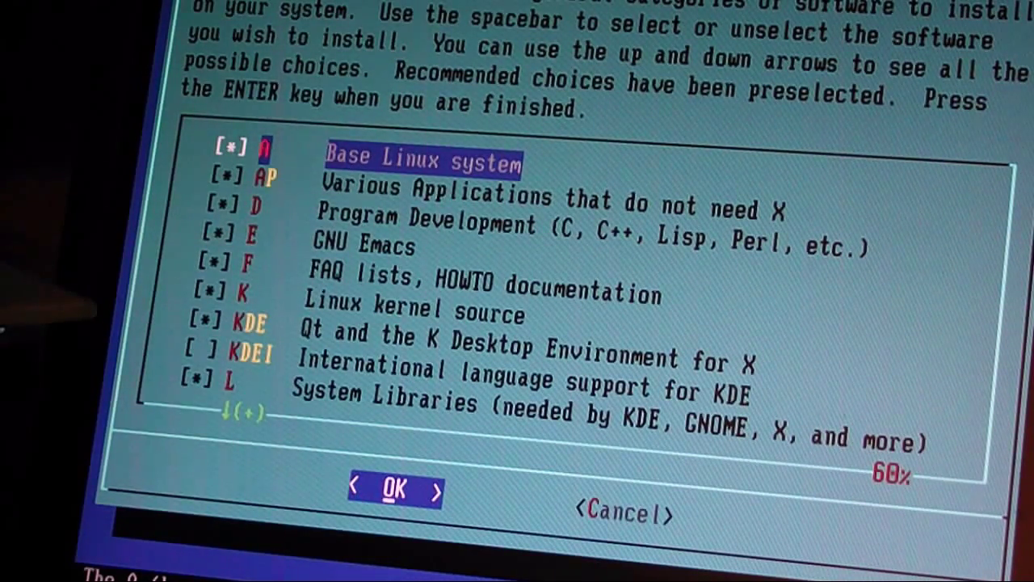
{"action": "left_click", "coordinate": [394, 491]}
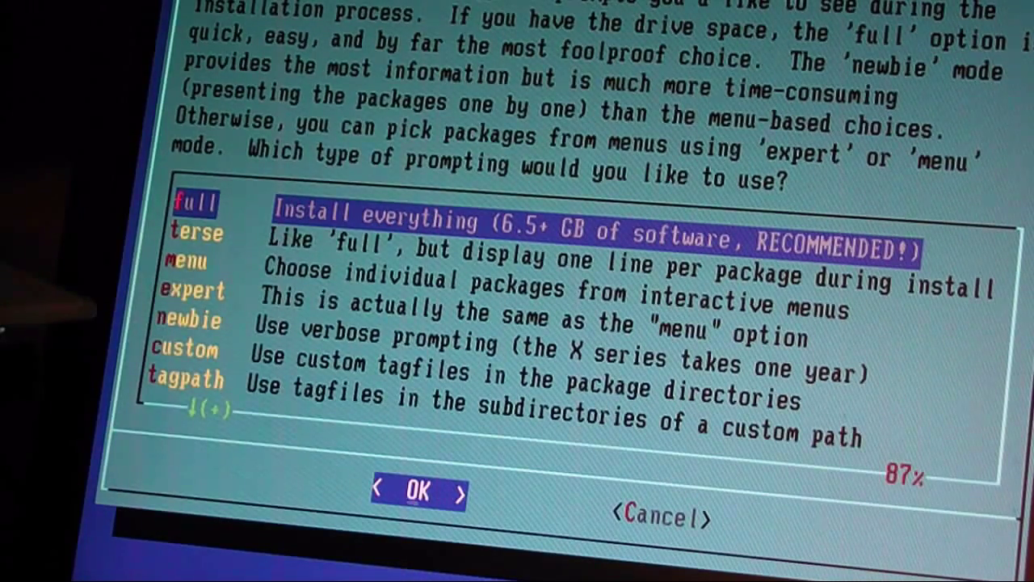
{"action": "left_click", "coordinate": [417, 491]}
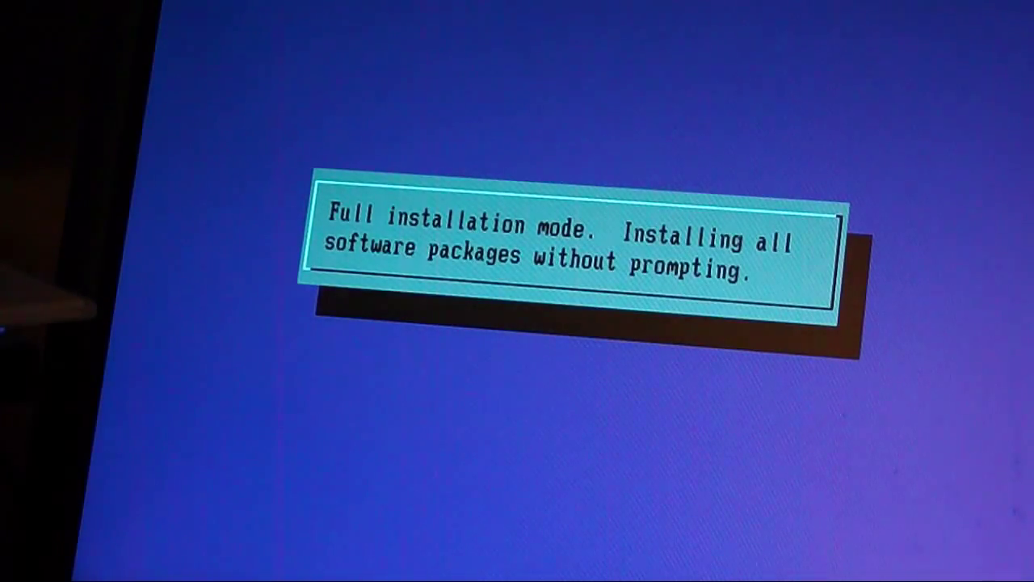